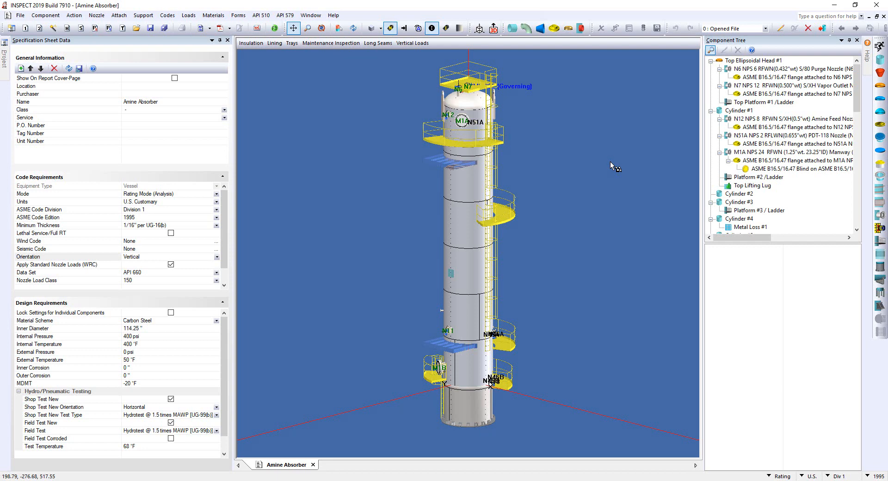
pyautogui.moveTo(578, 249)
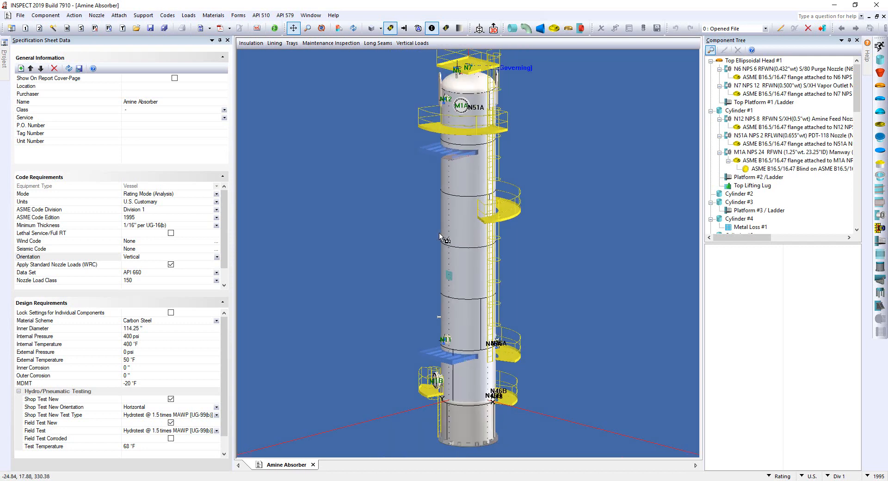
# Review the measured thickness readings grid for the Amine Absorber's CMLs, then dismiss it
pyautogui.click(331, 43)
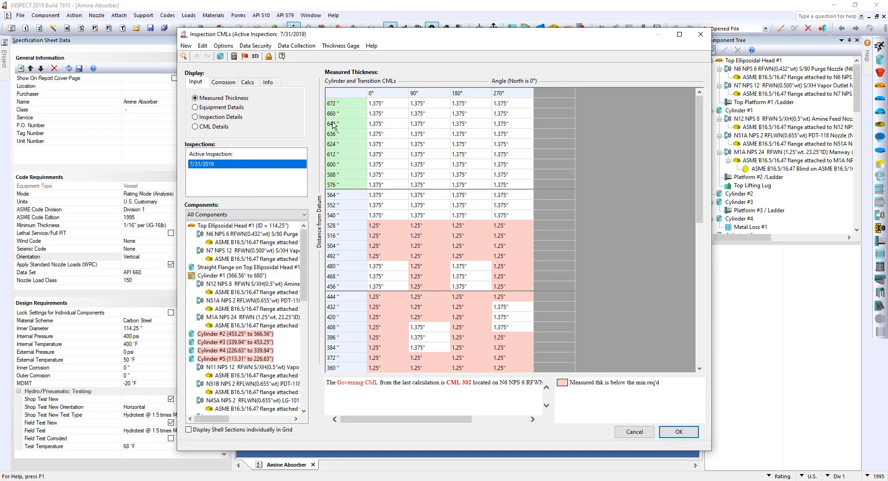
pyautogui.moveTo(483, 193)
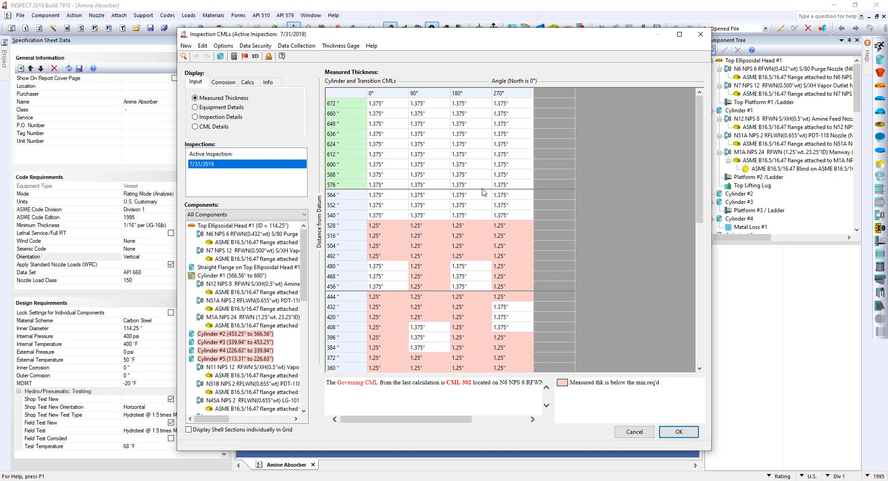
pyautogui.scroll(-3)
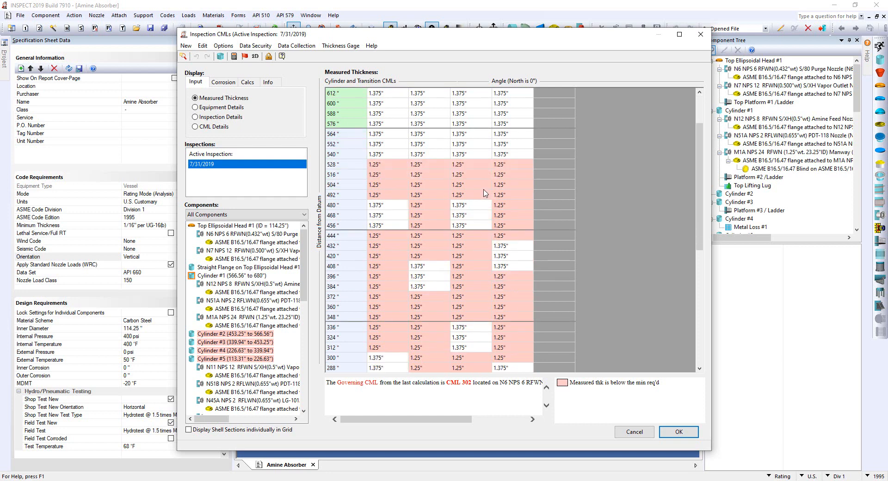
pyautogui.scroll(-3)
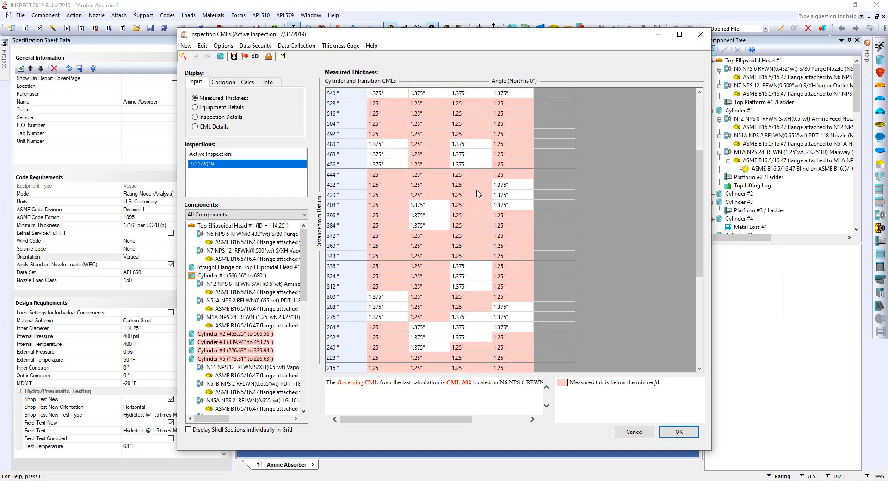
pyautogui.scroll(-3)
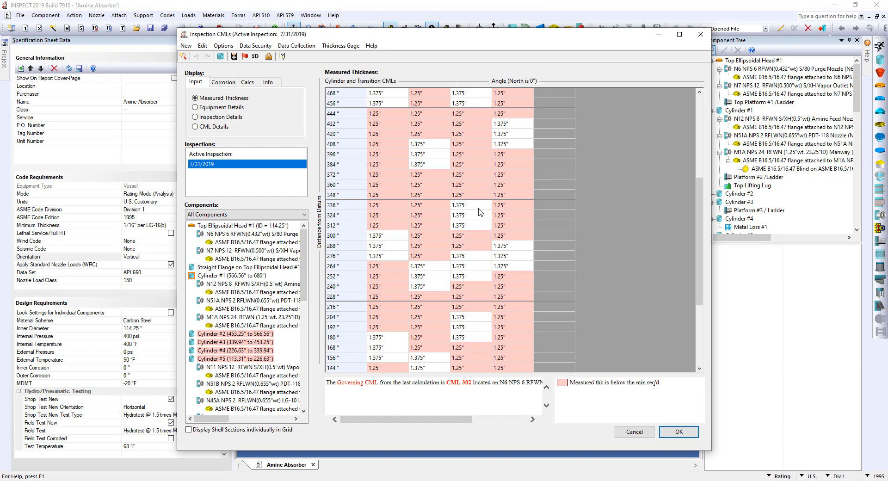
pyautogui.moveTo(537, 381)
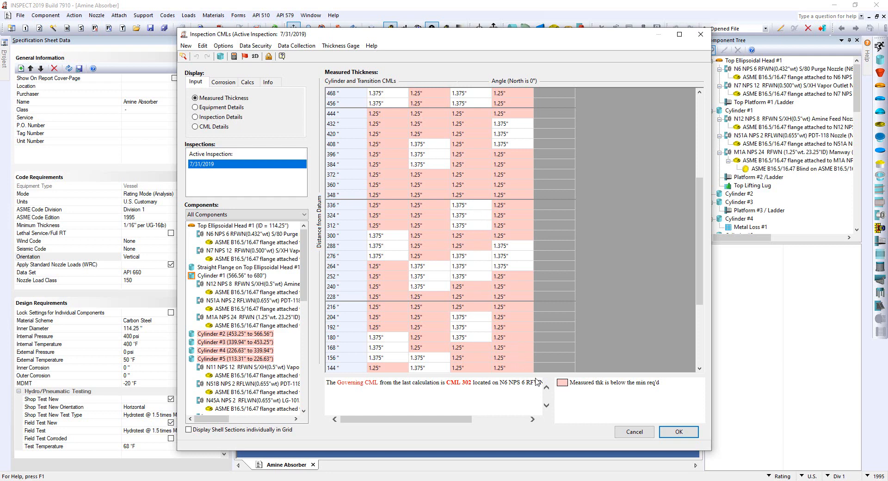
pyautogui.click(678, 433)
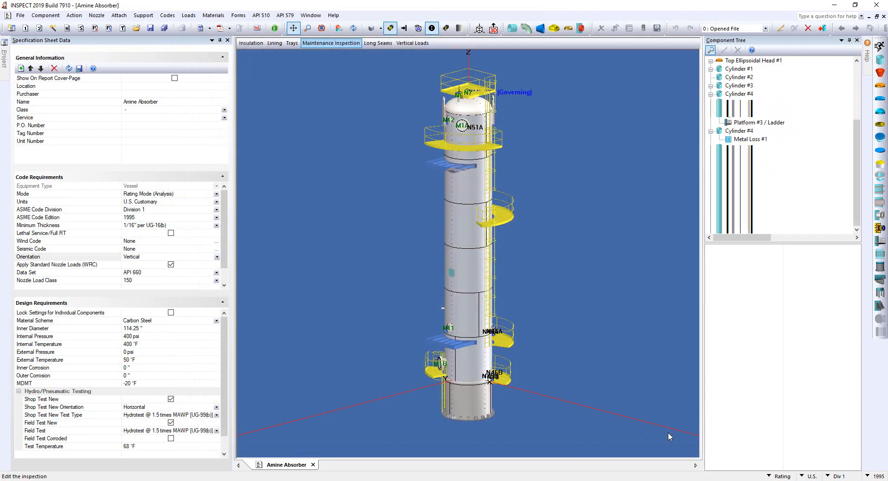
# Bring up the Codes menu listing the vessel's design code settings
pyautogui.click(712, 62)
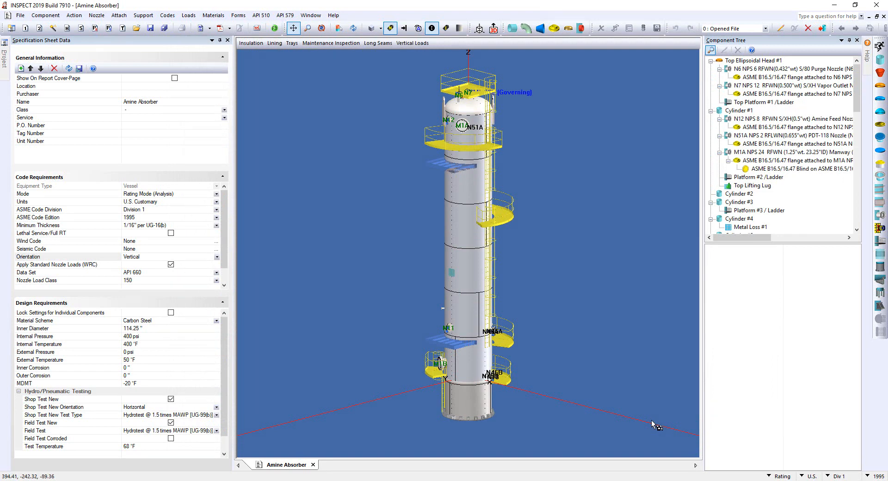
pyautogui.moveTo(852, 457)
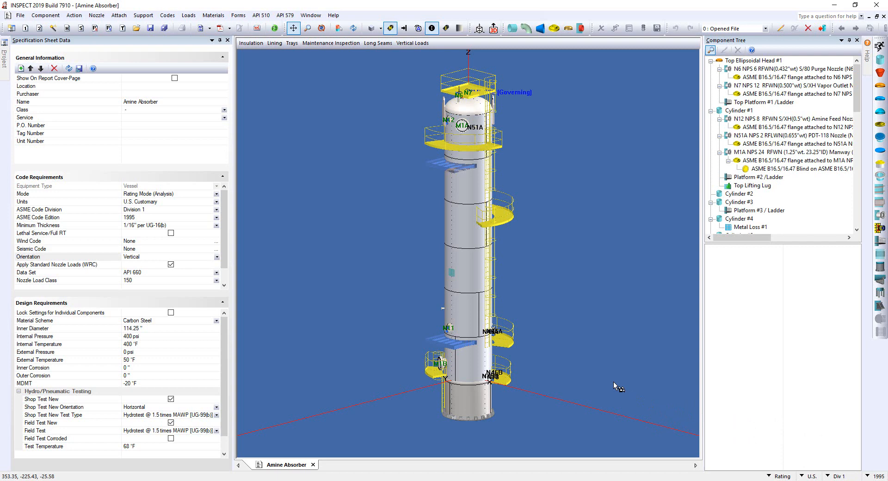
pyautogui.moveTo(210, 85)
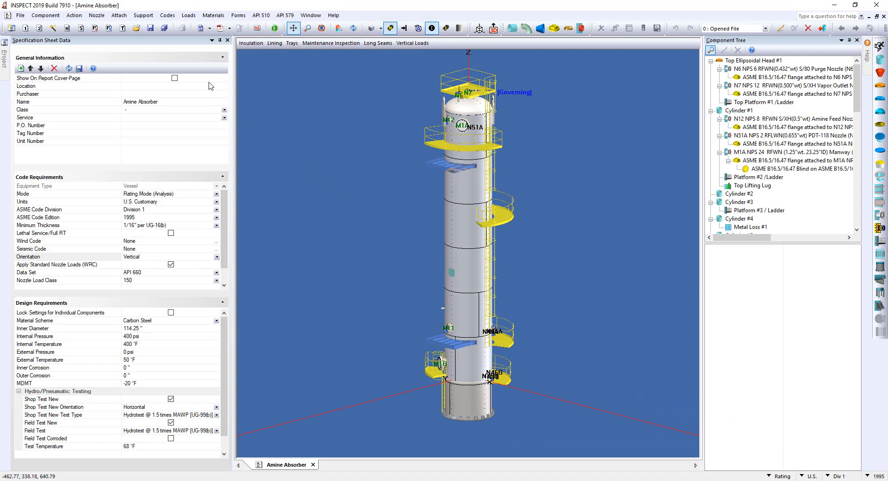
pyautogui.click(167, 16)
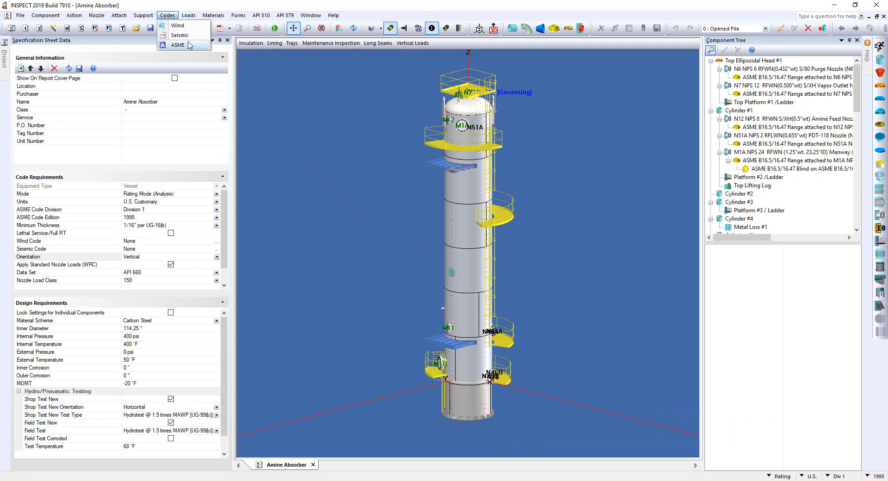
# In ASME Codes, enable rerating to the 2017 edition per NBIC 3.4
pyautogui.click(178, 44)
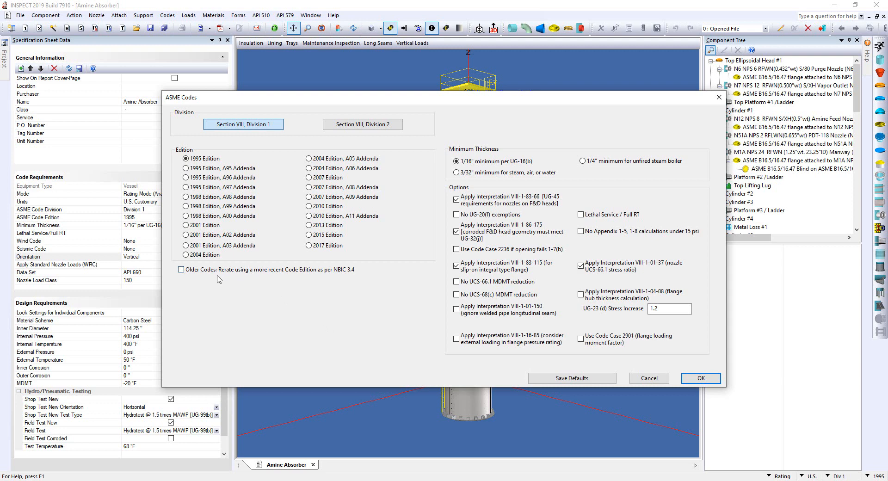
pyautogui.moveTo(245, 281)
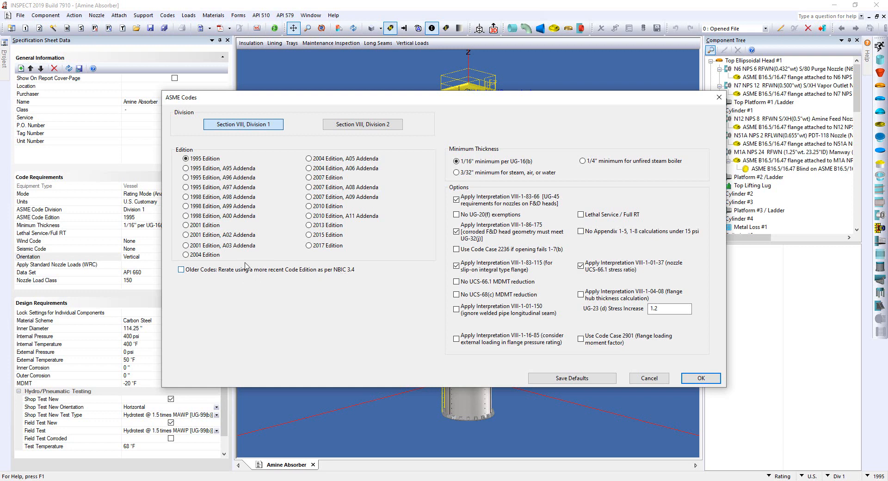
pyautogui.click(182, 269)
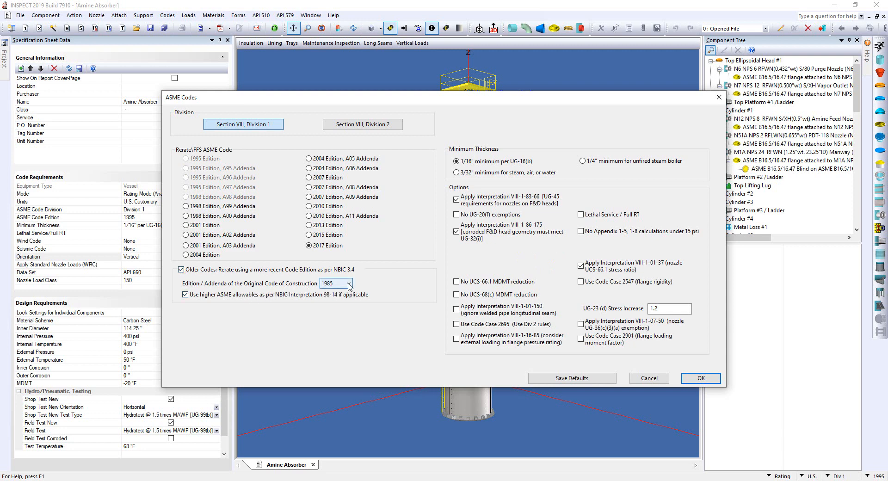
# Set the original code of construction year to 1985, keeping higher allowables per 98-14
pyautogui.click(348, 284)
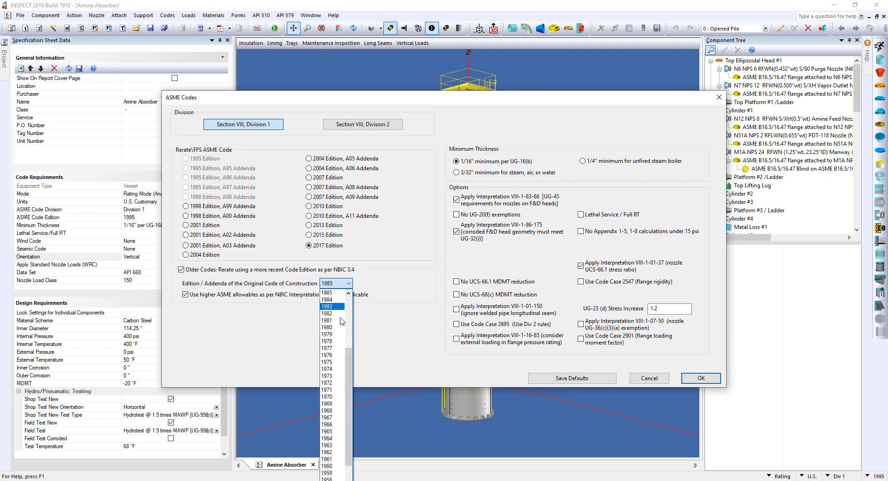
pyautogui.scroll(-3)
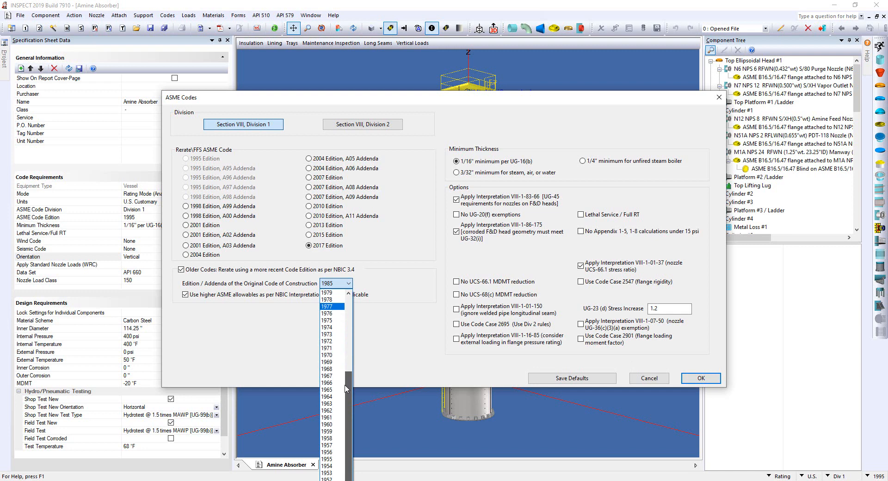
pyautogui.scroll(3)
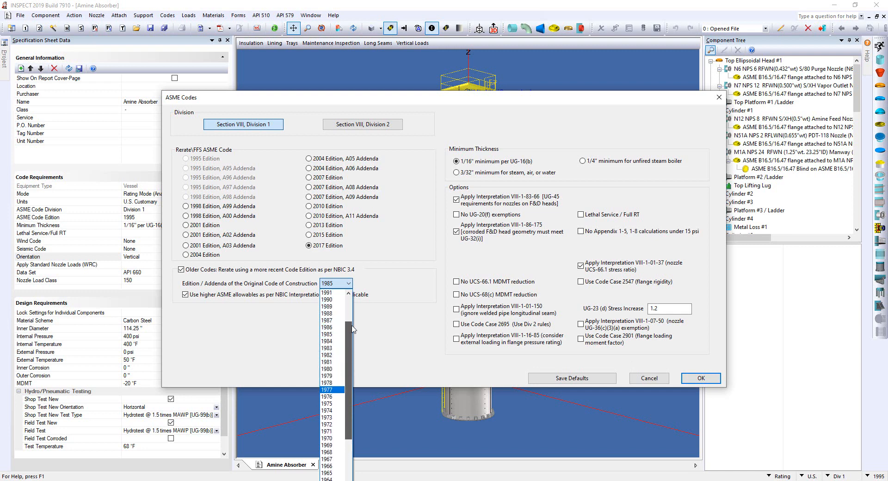
pyautogui.scroll(-3)
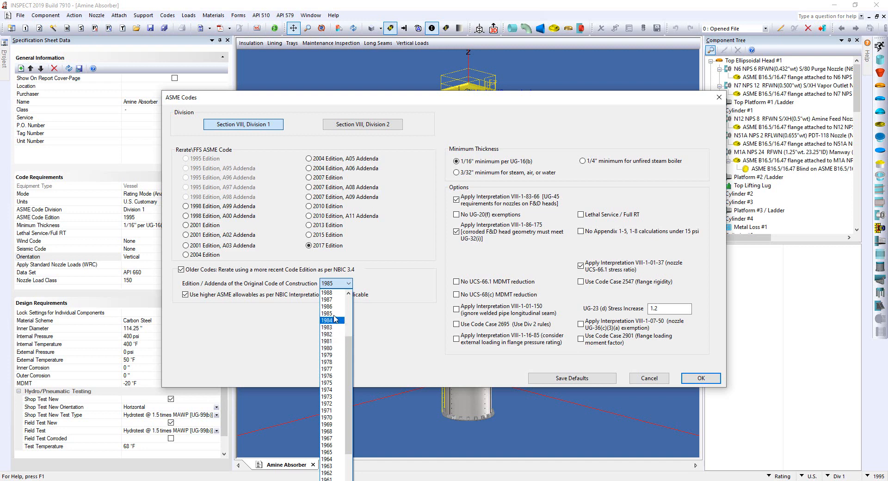
pyautogui.click(334, 314)
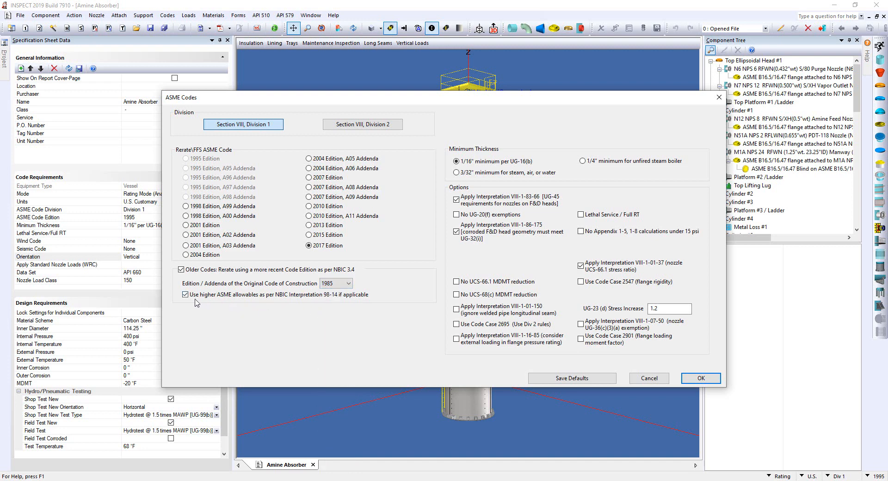
pyautogui.moveTo(262, 310)
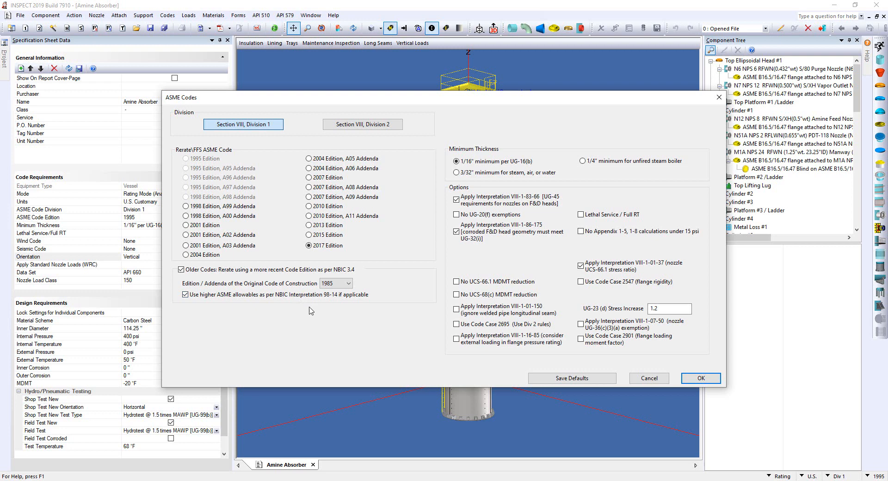
pyautogui.moveTo(748, 401)
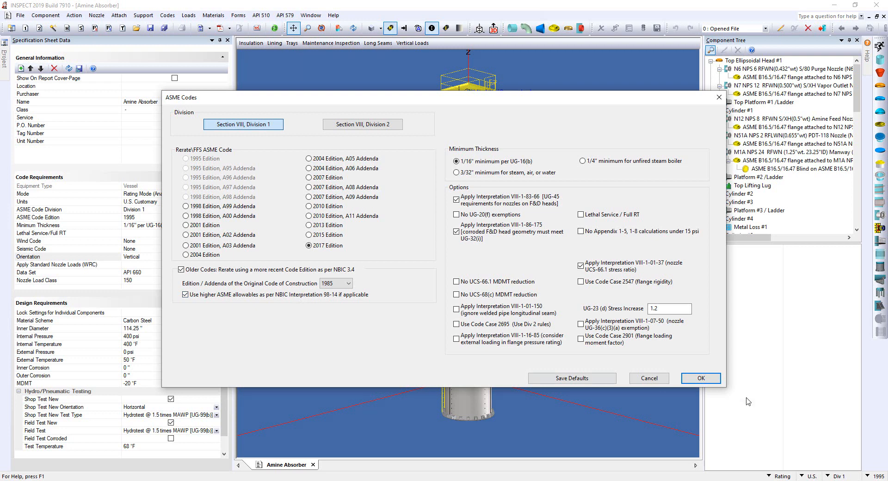
pyautogui.moveTo(532, 370)
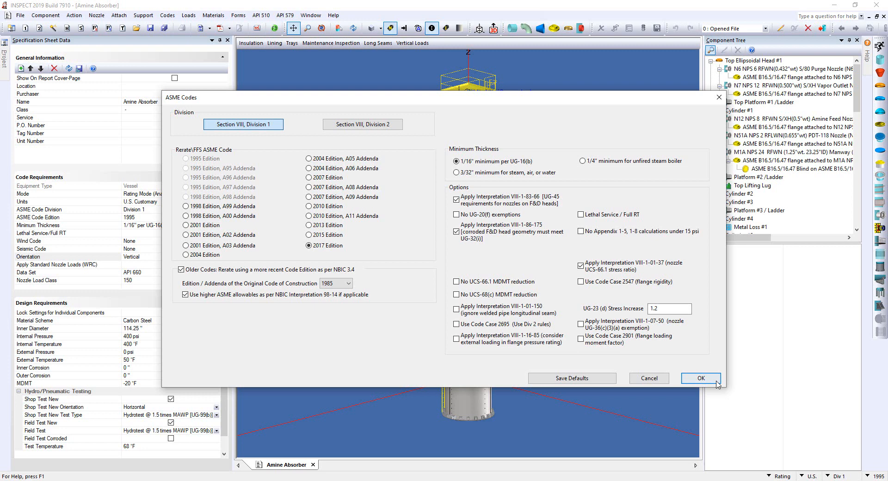
# Apply the 2017 rerate settings and show the Calcs view of the inspection CML grid
pyautogui.click(700, 378)
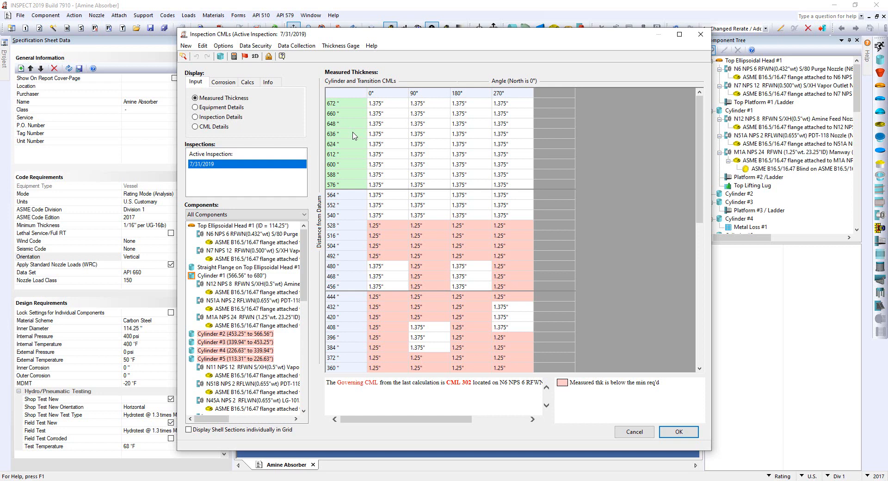
pyautogui.moveTo(272, 109)
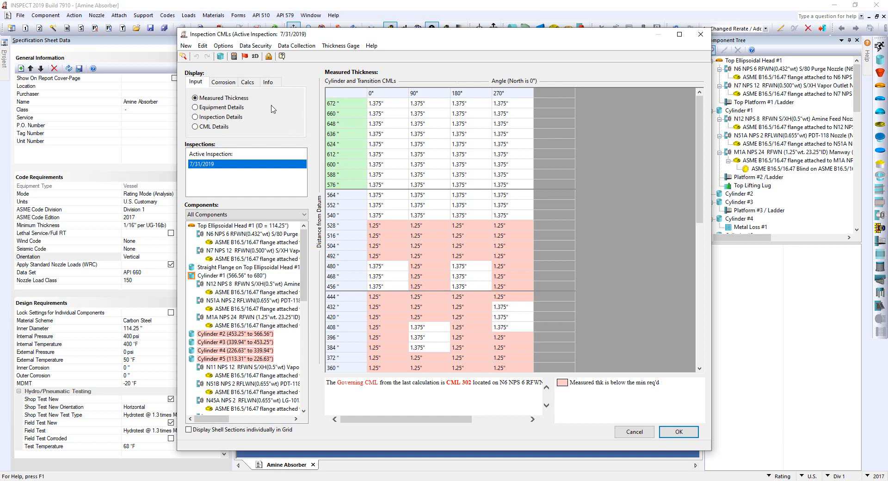
pyautogui.click(248, 83)
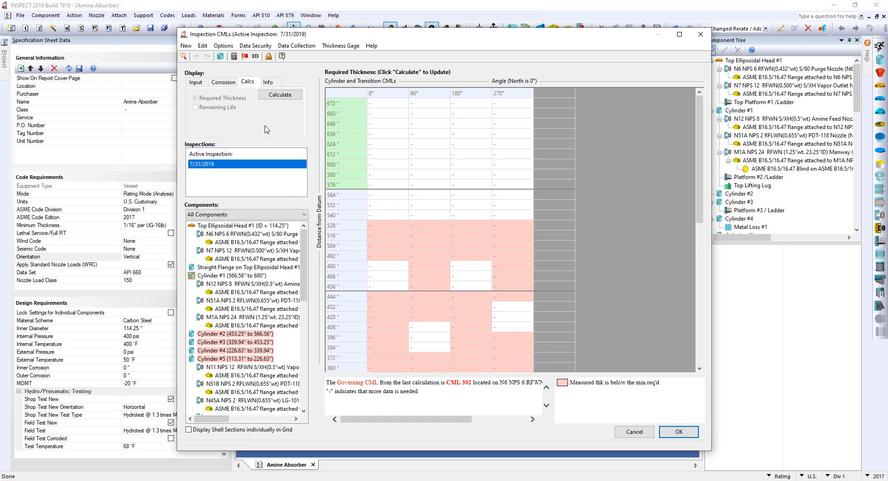
pyautogui.moveTo(280, 94)
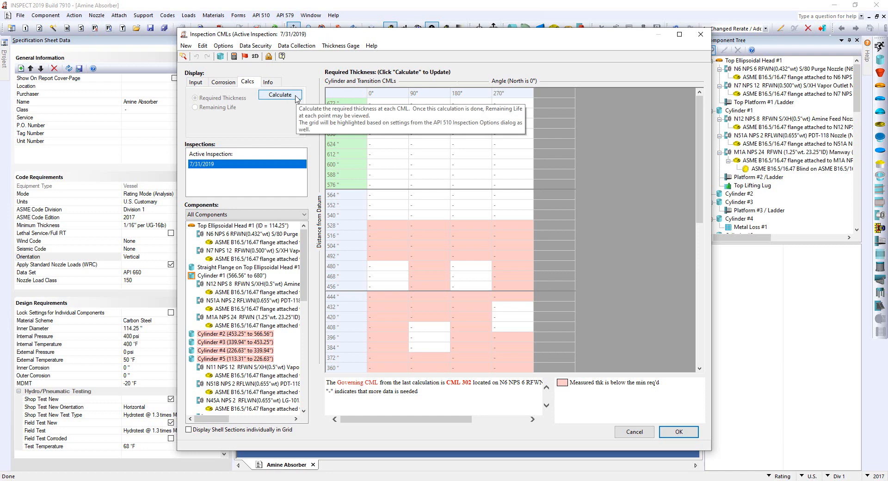
# Calculate required thickness at every CML, giving 1.1547" and 1.1573" with CML 302 on N6 governing
pyautogui.click(279, 95)
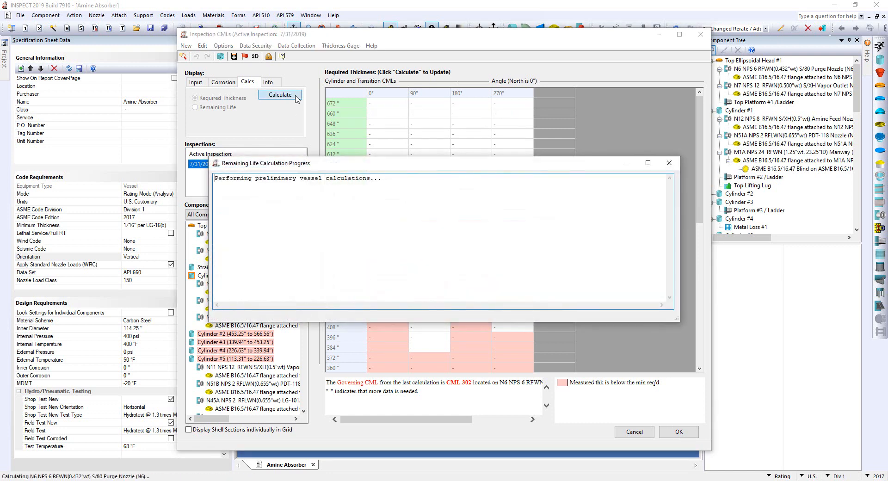
pyautogui.click(280, 94)
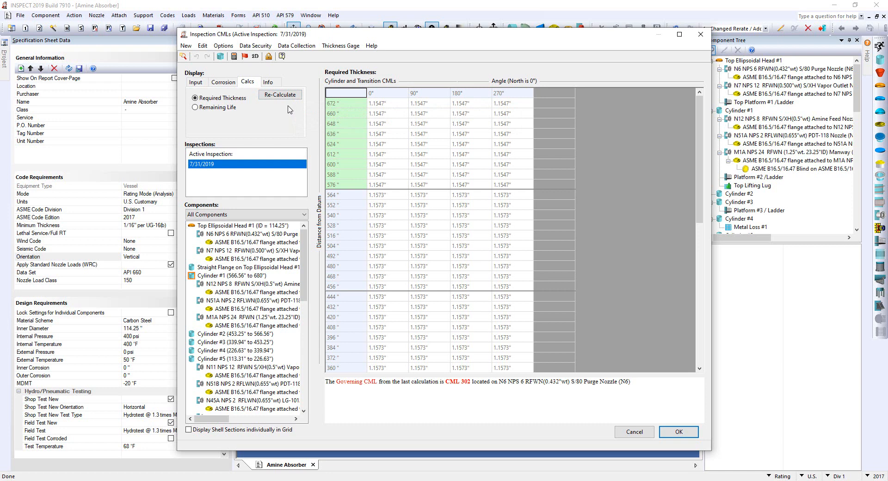
pyautogui.scroll(-3)
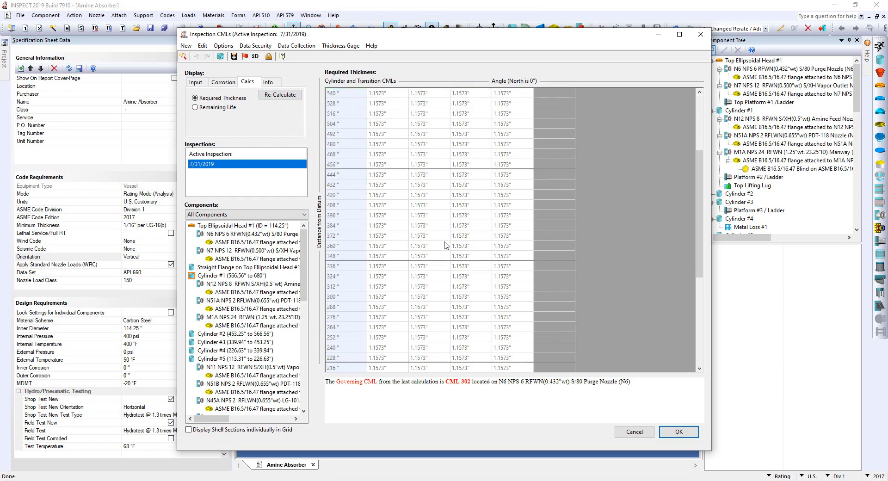
pyautogui.scroll(3)
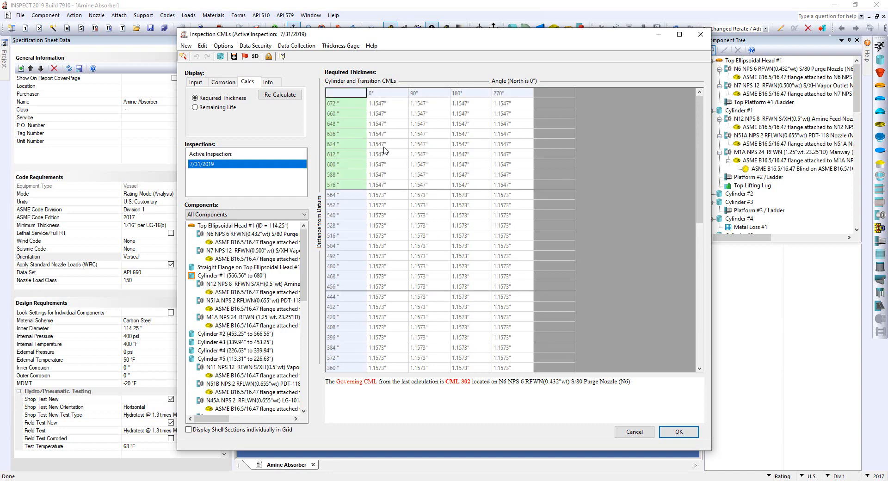
# Review remaining life per CML (44.06, 43.54, 18.54 years) and accept the CML results
pyautogui.click(195, 107)
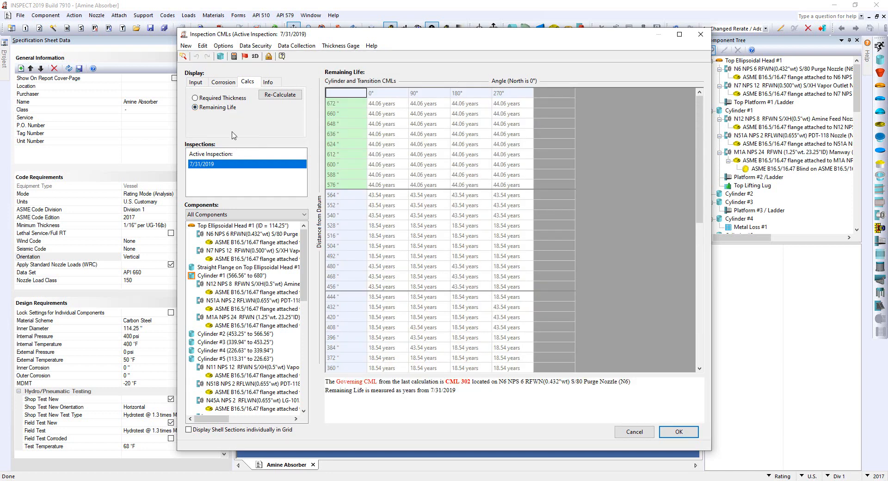
pyautogui.scroll(-3)
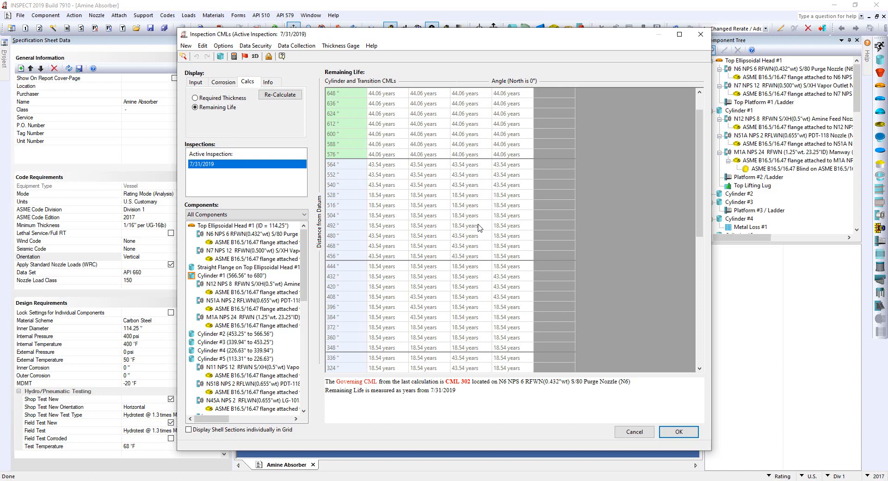
pyautogui.scroll(-3)
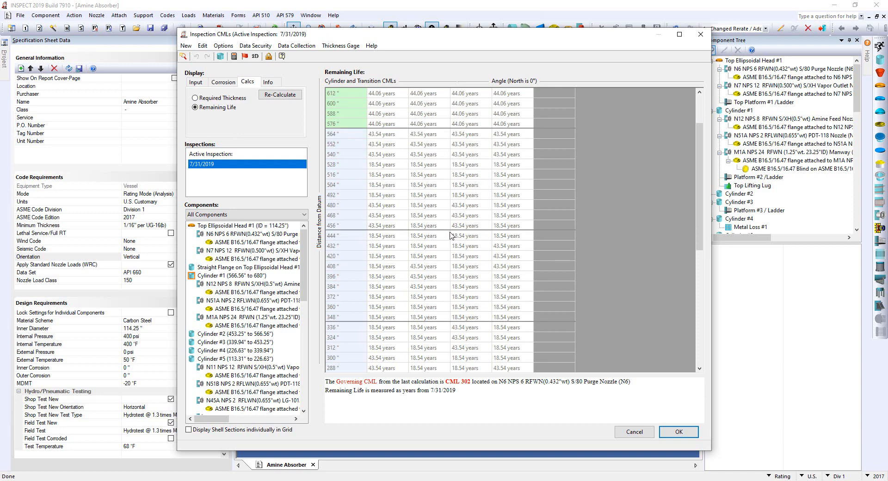
pyautogui.scroll(-3)
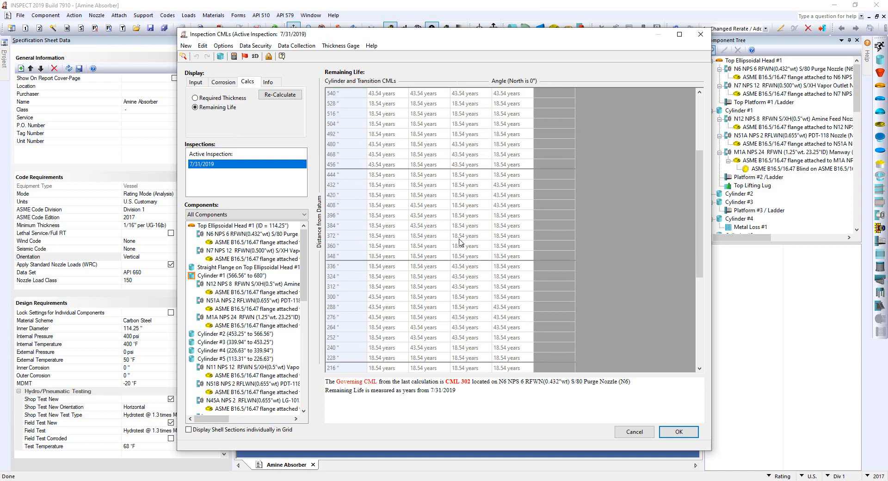
pyautogui.scroll(3)
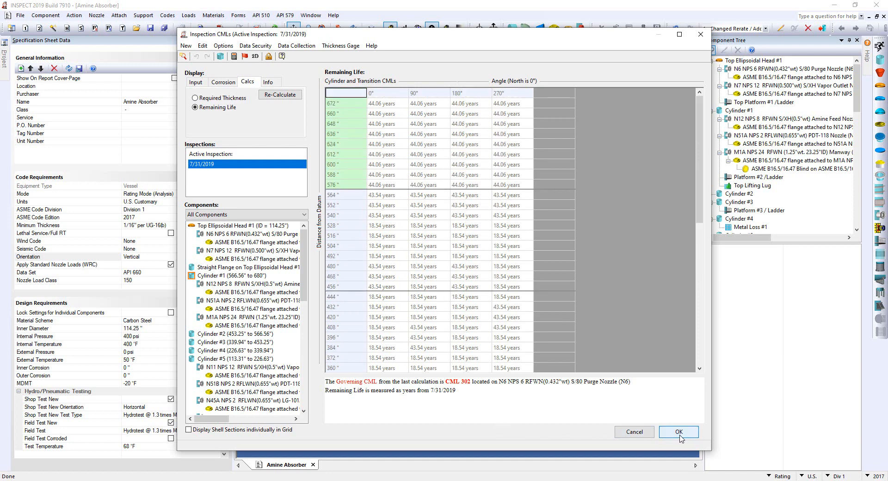
pyautogui.click(679, 433)
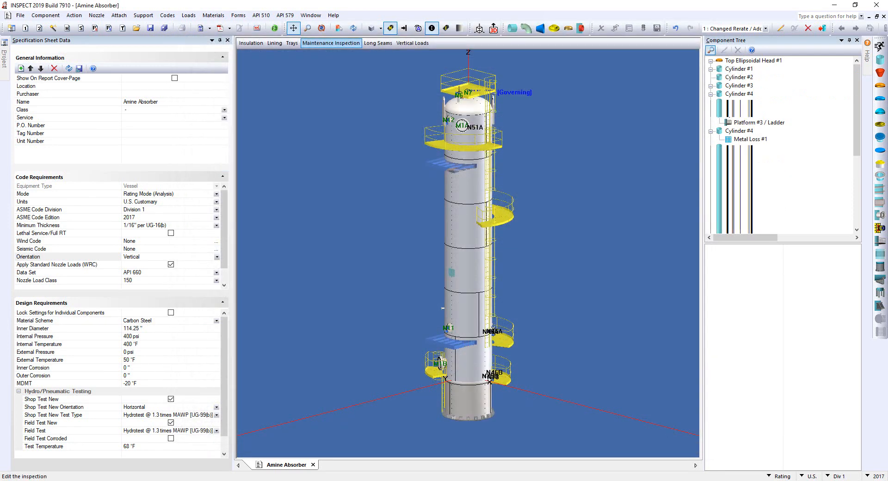
pyautogui.click(712, 61)
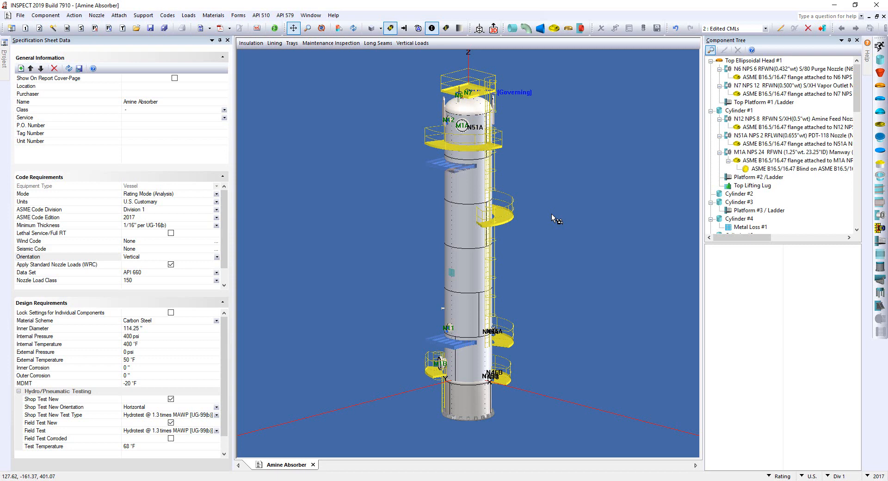
pyautogui.moveTo(583, 327)
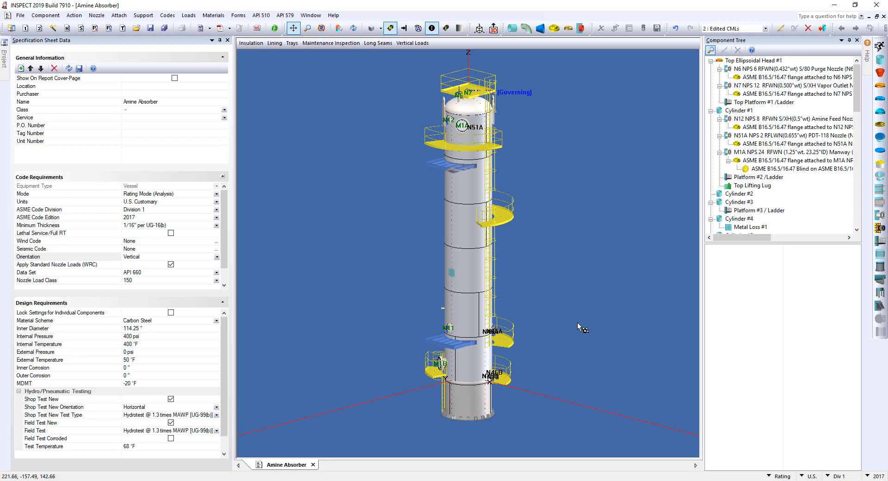